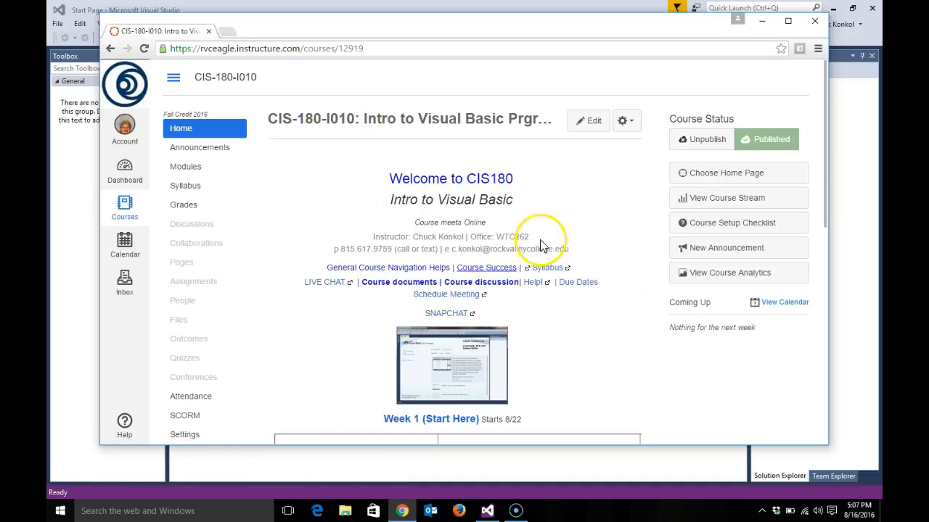
pyautogui.moveTo(384, 210)
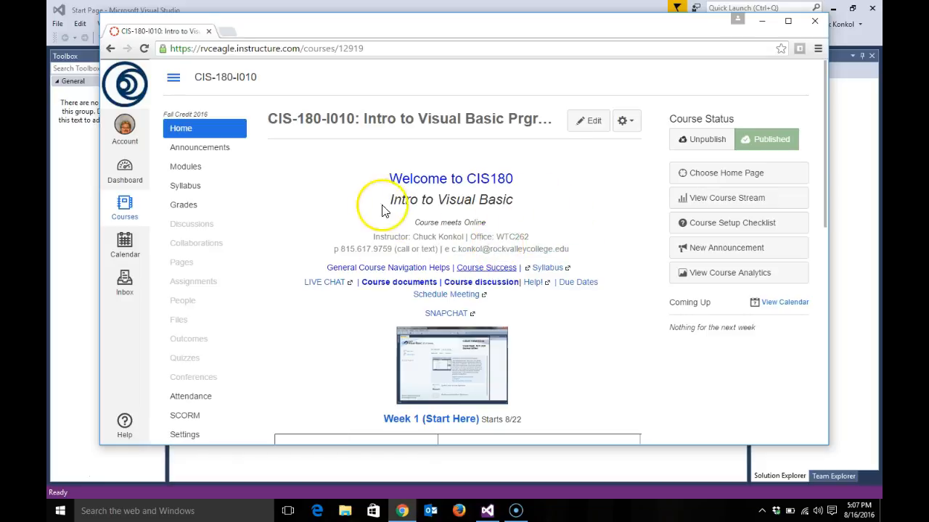
pyautogui.moveTo(574, 282)
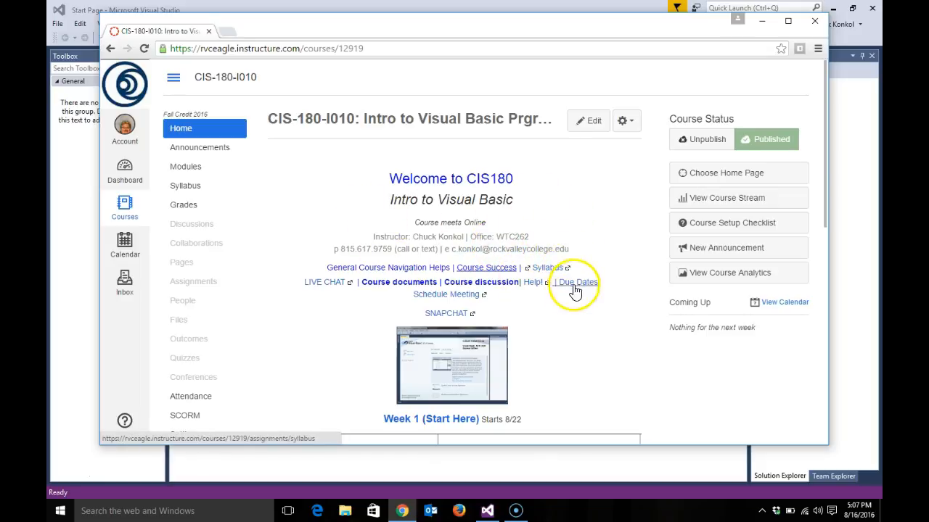
pyautogui.moveTo(370, 273)
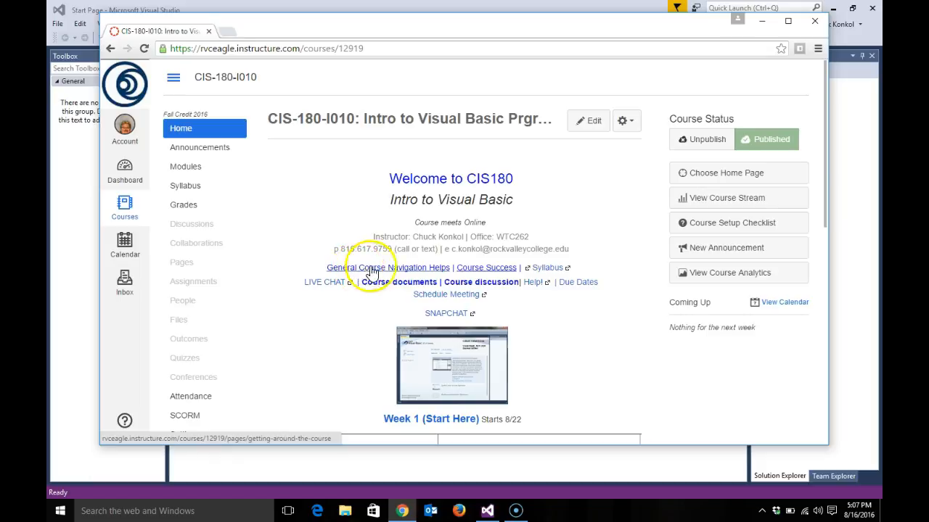
pyautogui.moveTo(548, 267)
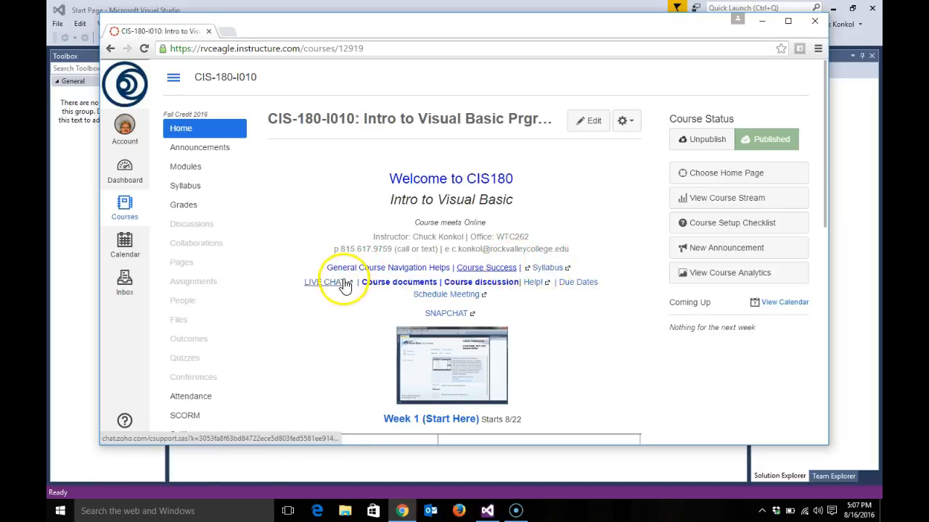
pyautogui.moveTo(348, 282)
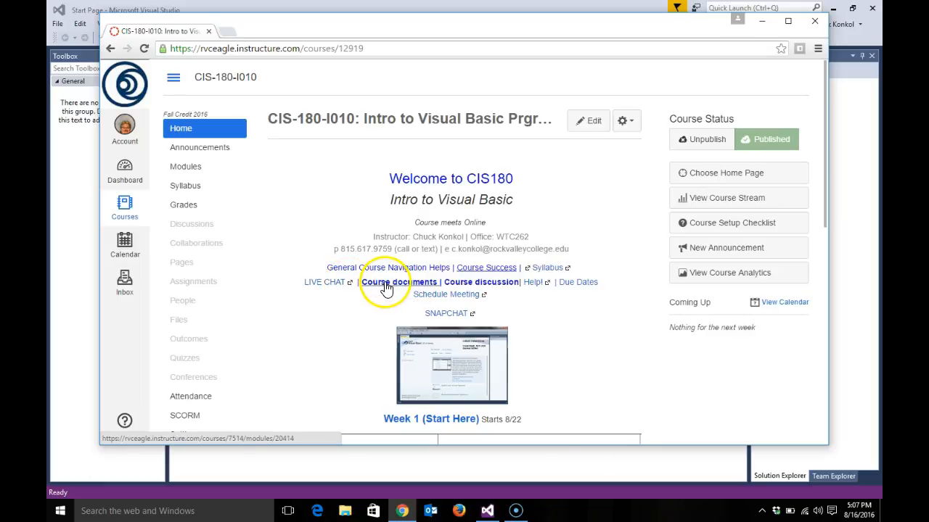
pyautogui.moveTo(481, 281)
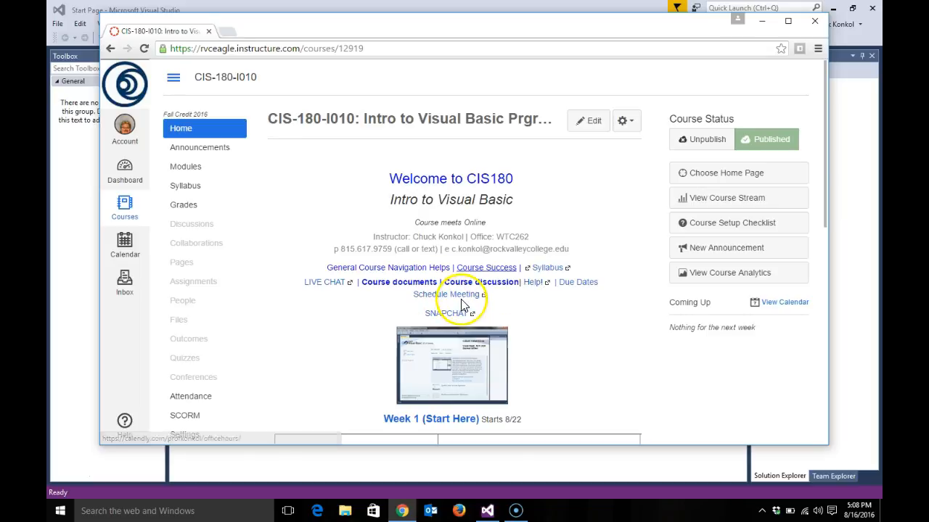
pyautogui.moveTo(577, 281)
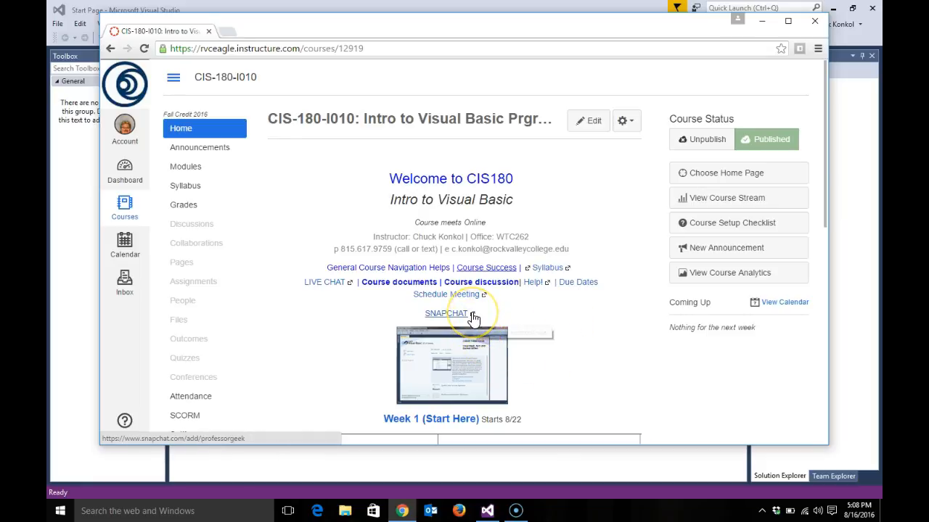
pyautogui.moveTo(537, 320)
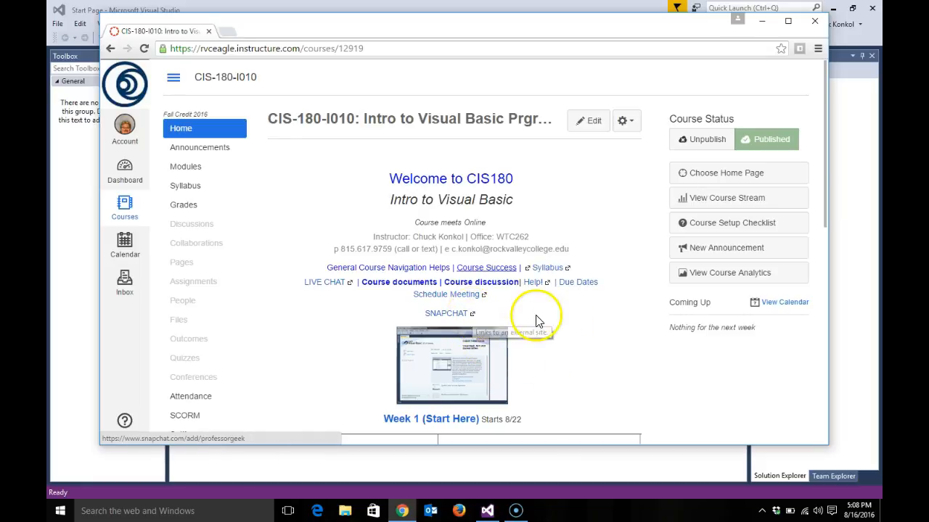
pyautogui.moveTo(554, 327)
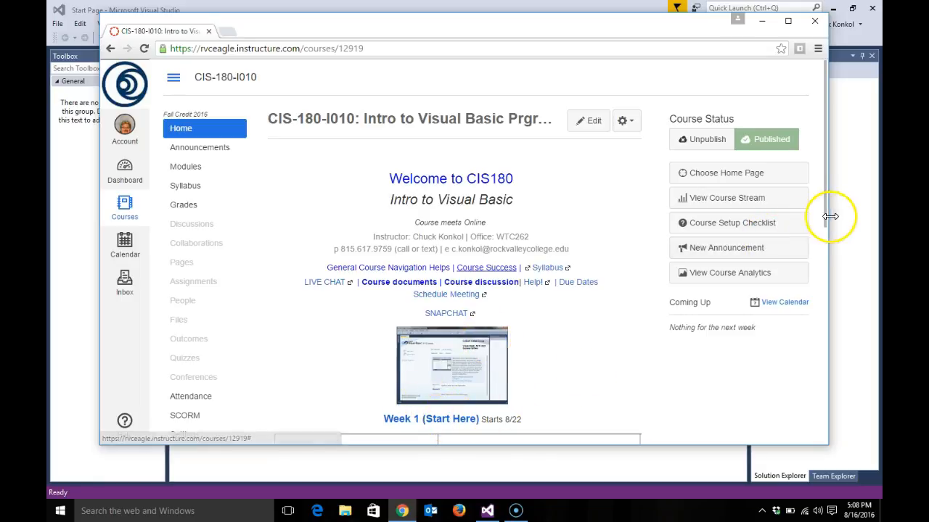
# Reach the 'Week 1 (Start Here)' link on the home page and land on the 1 Tasks page.
pyautogui.scroll(-3)
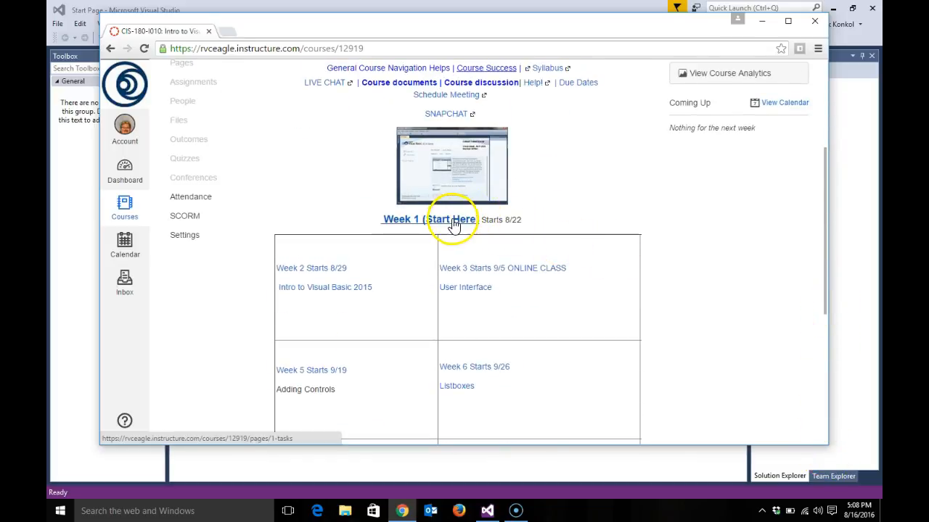
pyautogui.click(450, 219)
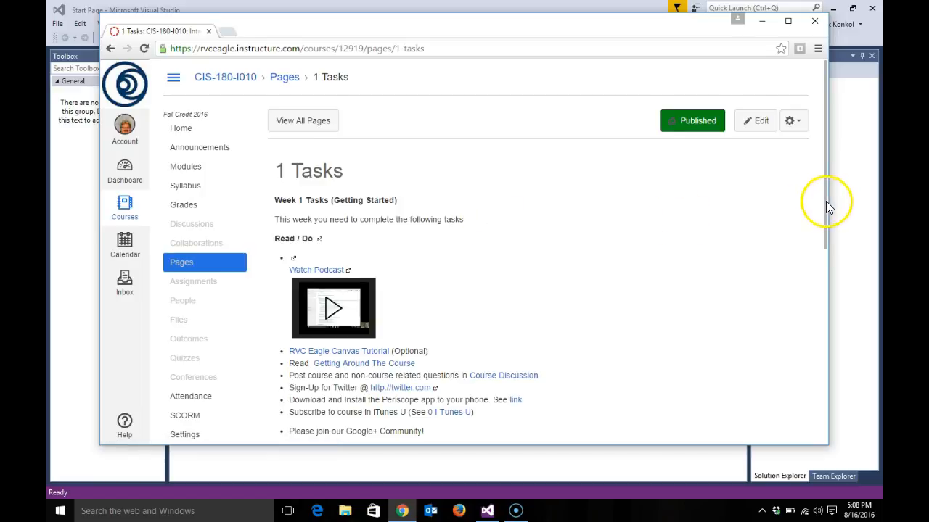
# Follow the 'see download link' beside Install Visual Studio 2015 Community Edition.
pyautogui.scroll(-3)
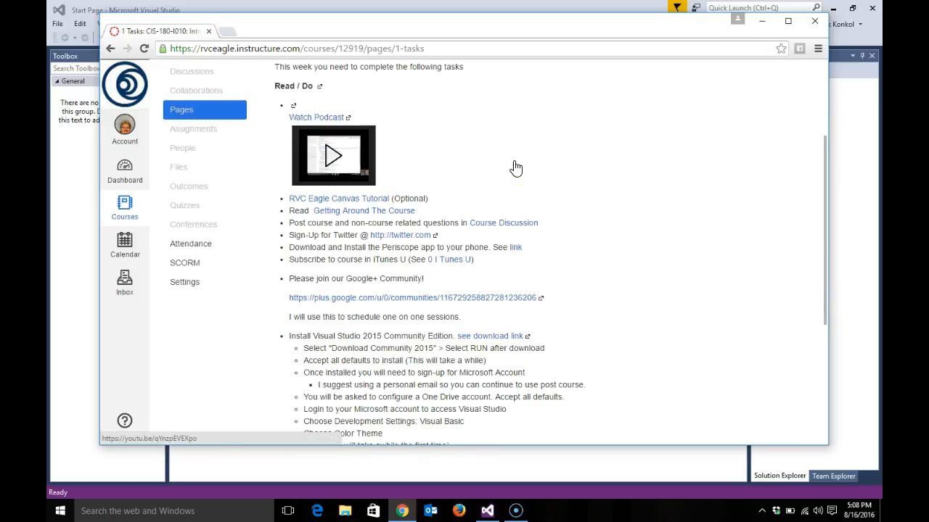
pyautogui.moveTo(377, 203)
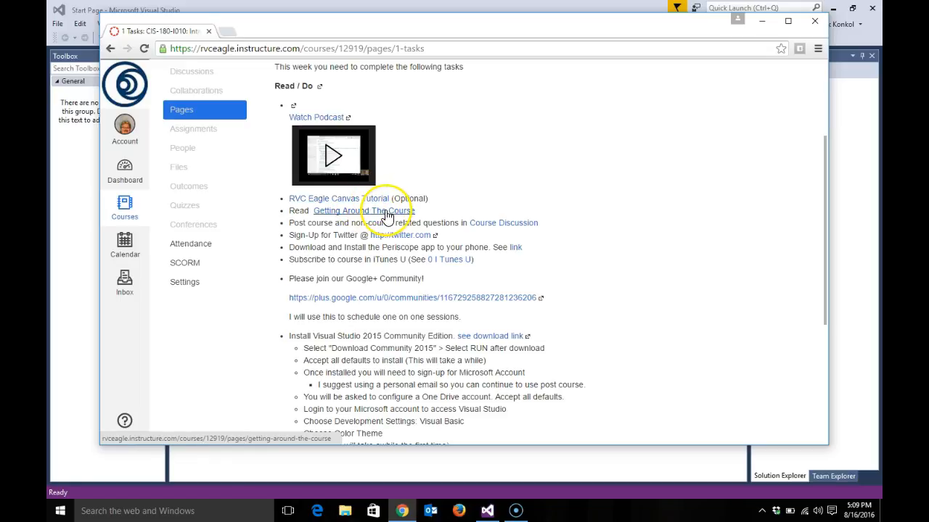
pyautogui.moveTo(363, 210)
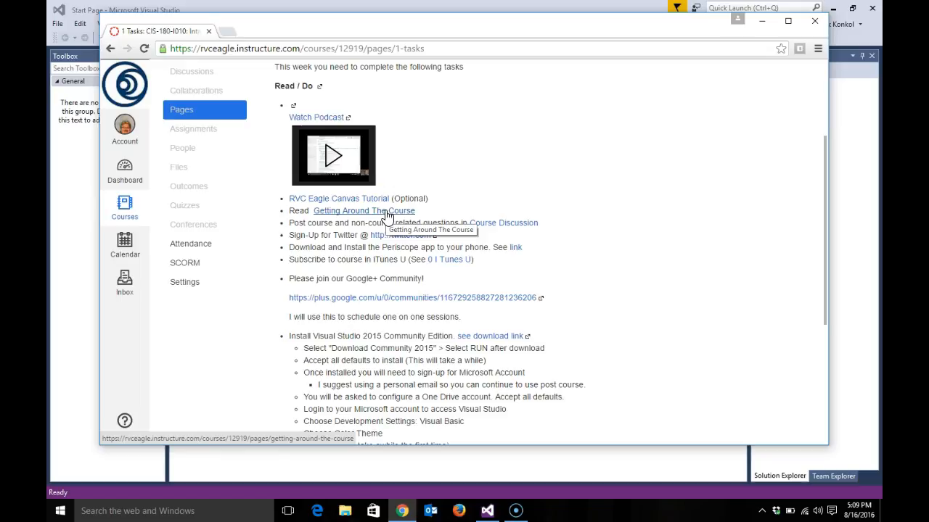
pyautogui.moveTo(466, 219)
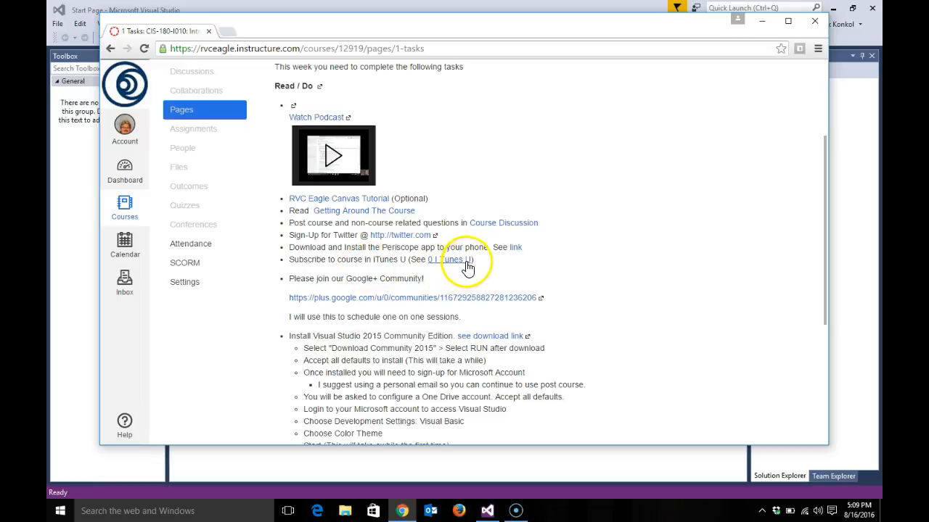
pyautogui.moveTo(447, 260)
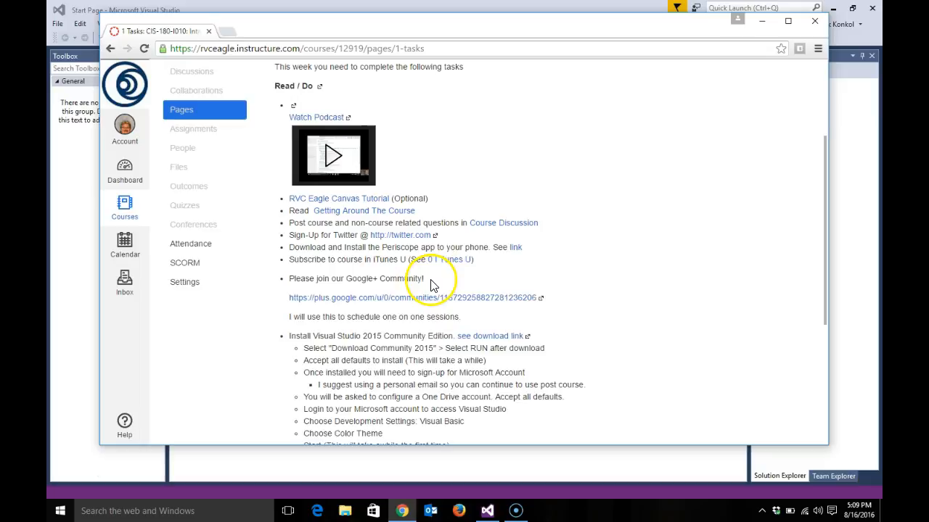
pyautogui.scroll(-3)
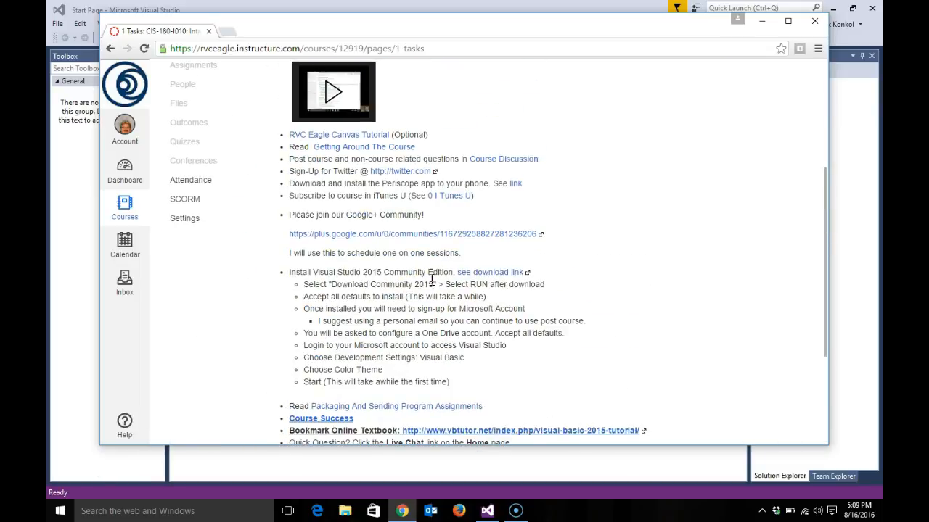
pyautogui.moveTo(423, 238)
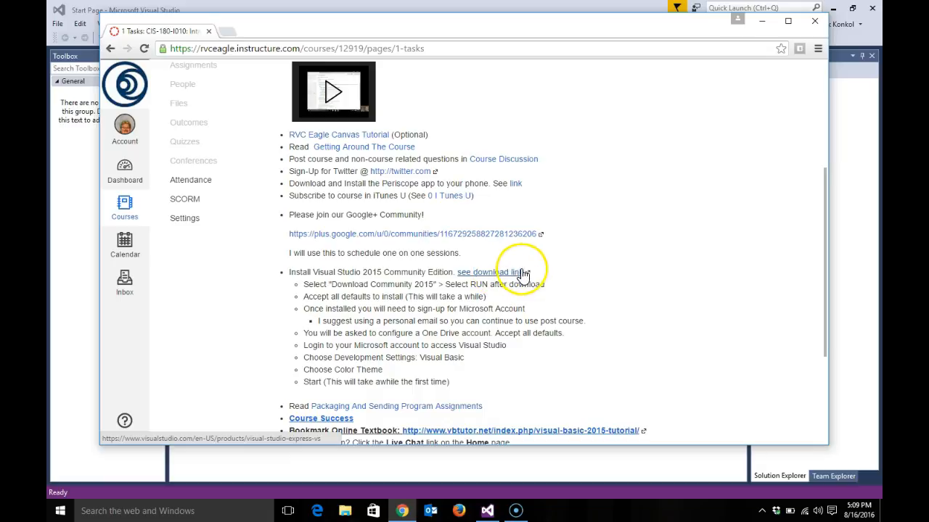
pyautogui.click(486, 273)
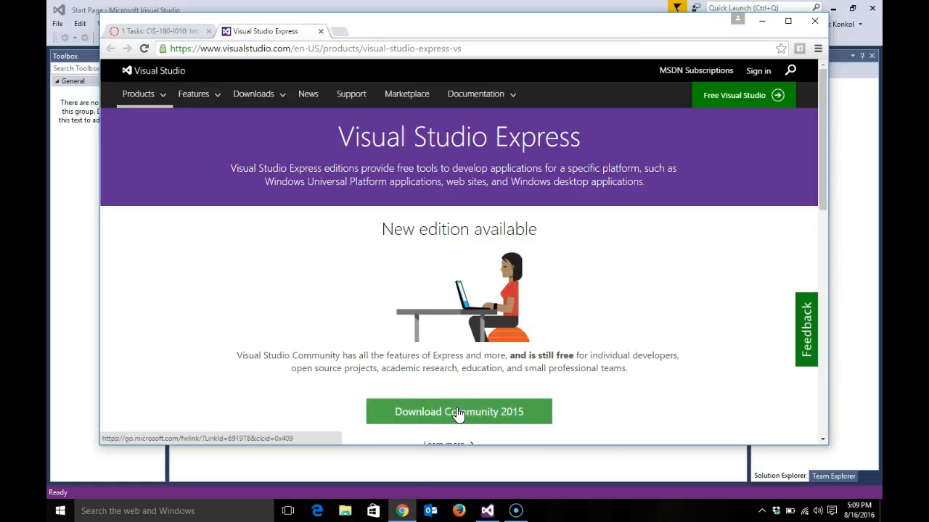
# Start the download via 'Download Community 2015', reaching the thank-you survey page.
pyautogui.click(459, 412)
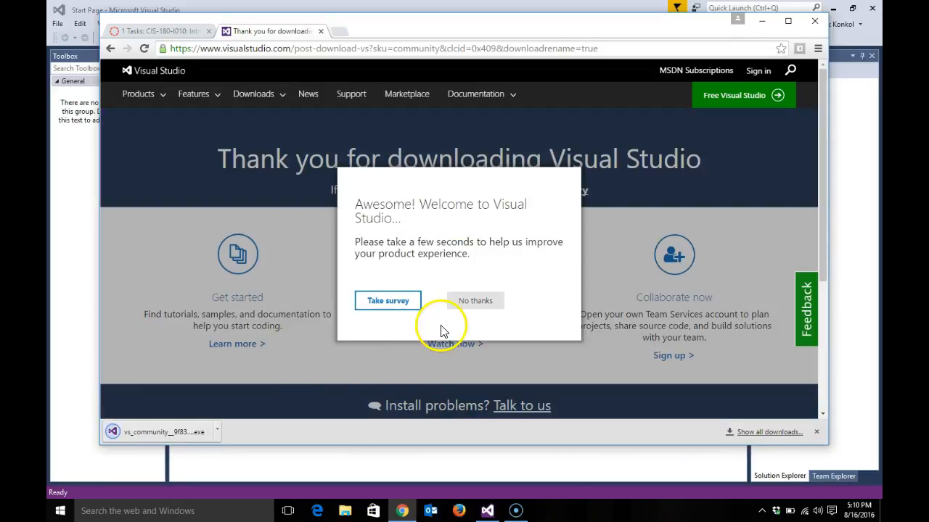
pyautogui.moveTo(424, 259)
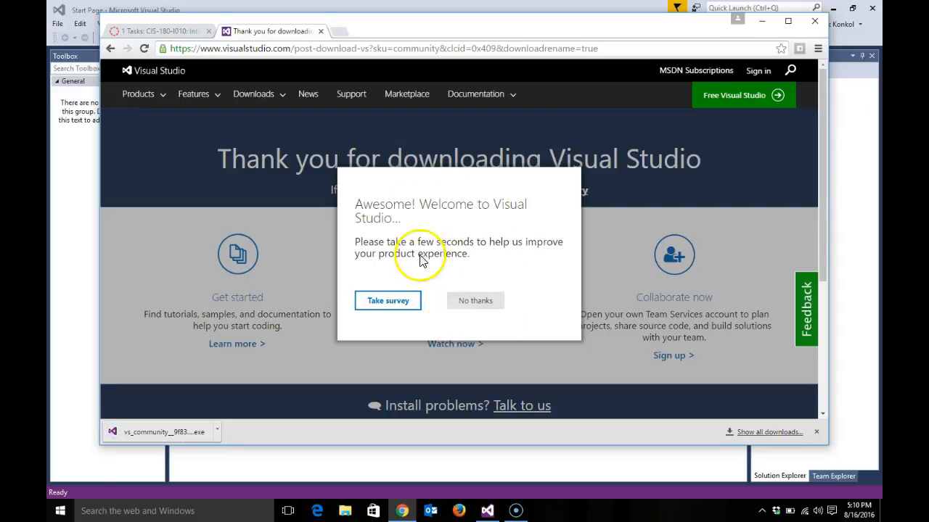
pyautogui.moveTo(476, 116)
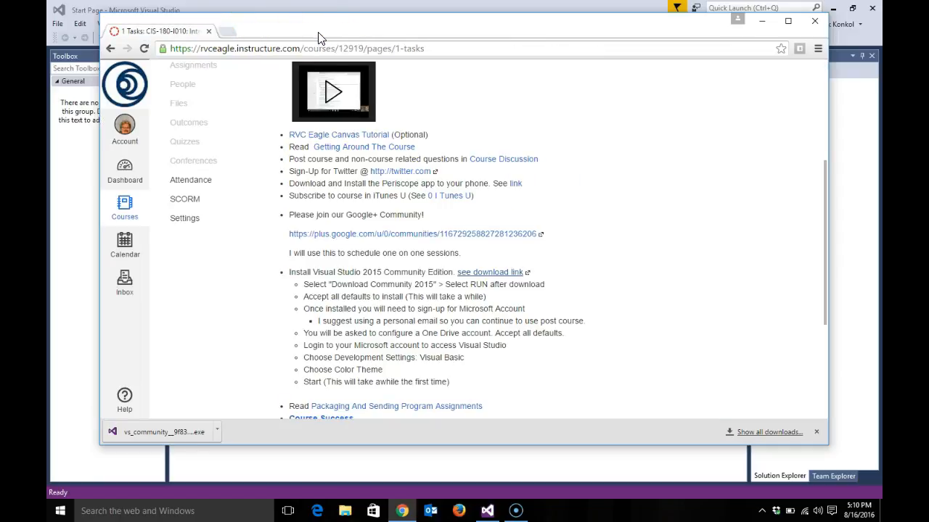
pyautogui.moveTo(581, 240)
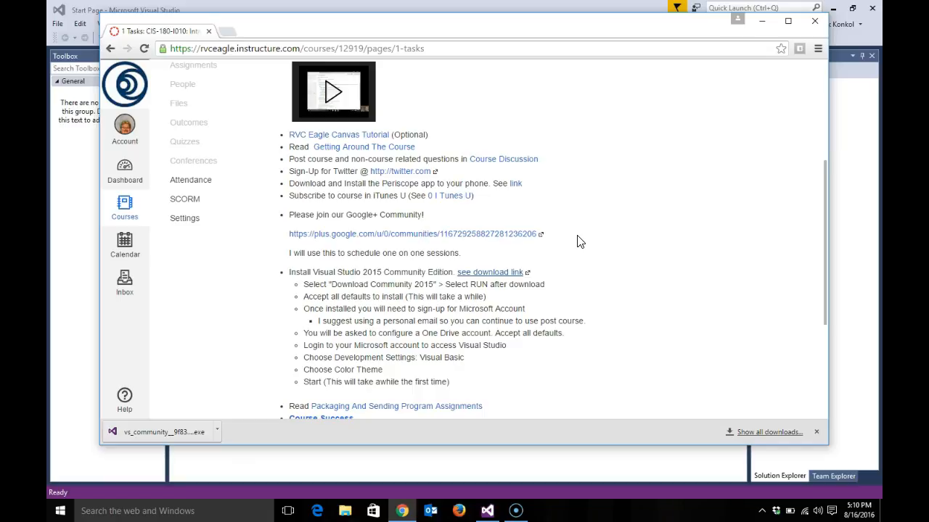
pyautogui.moveTo(563, 237)
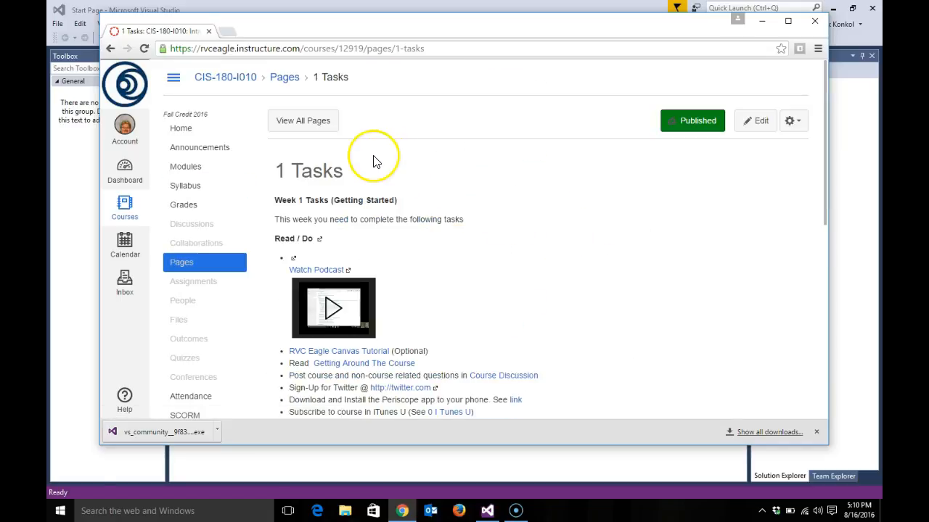
# Go to Modules and reopen the 1 Tasks item under the Week 1 module.
pyautogui.click(186, 167)
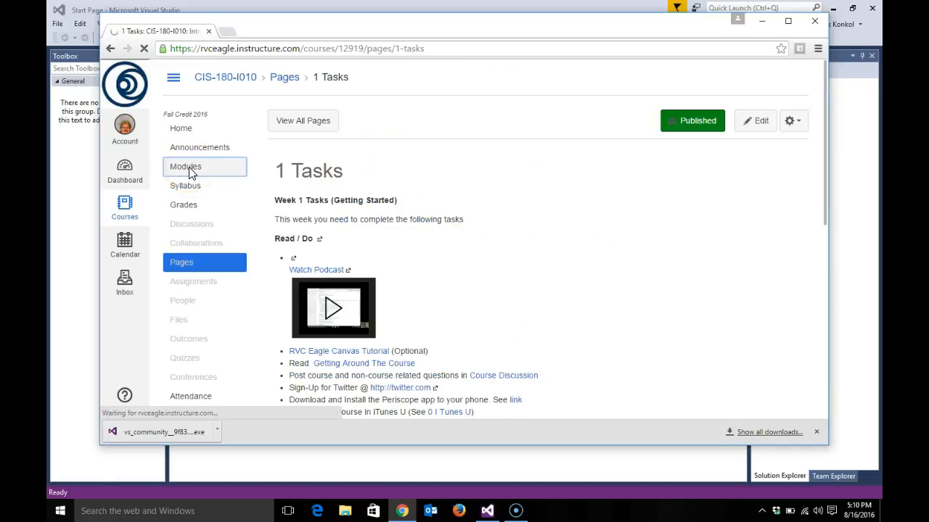
pyautogui.click(185, 166)
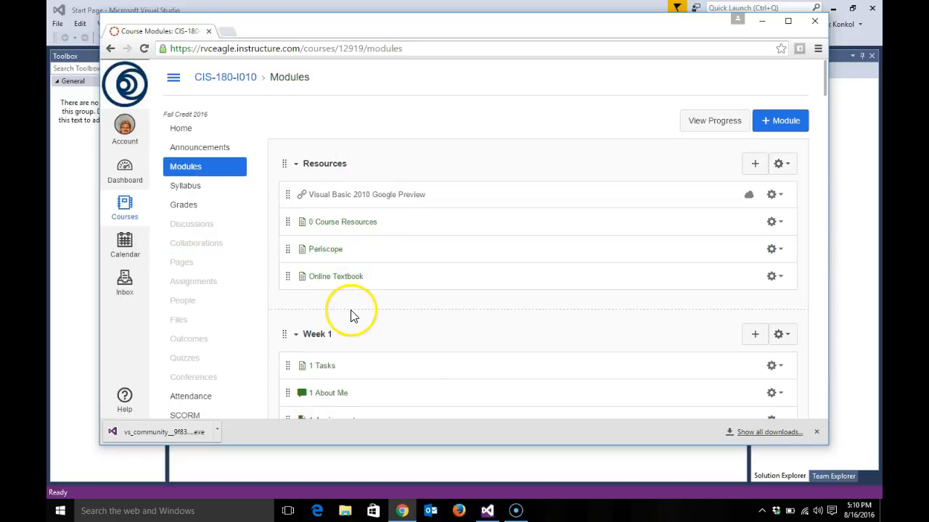
pyautogui.click(322, 366)
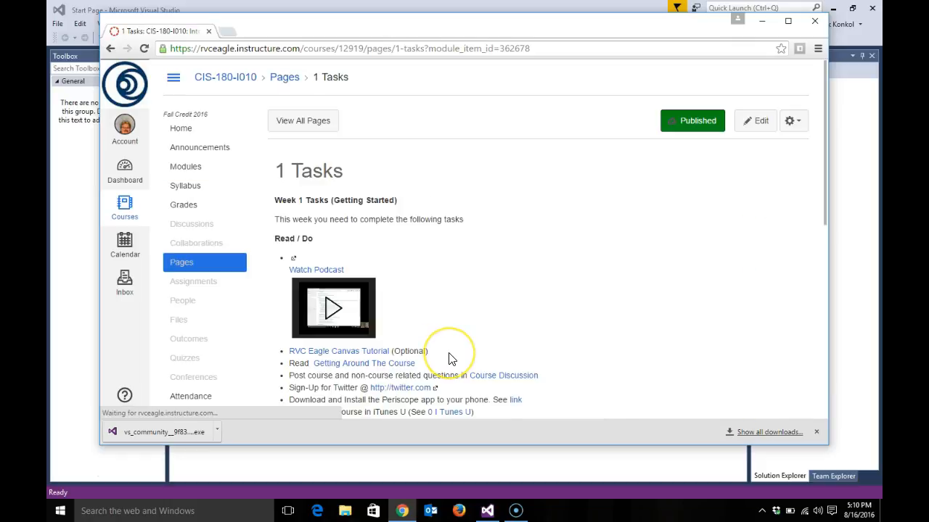
pyautogui.scroll(-3)
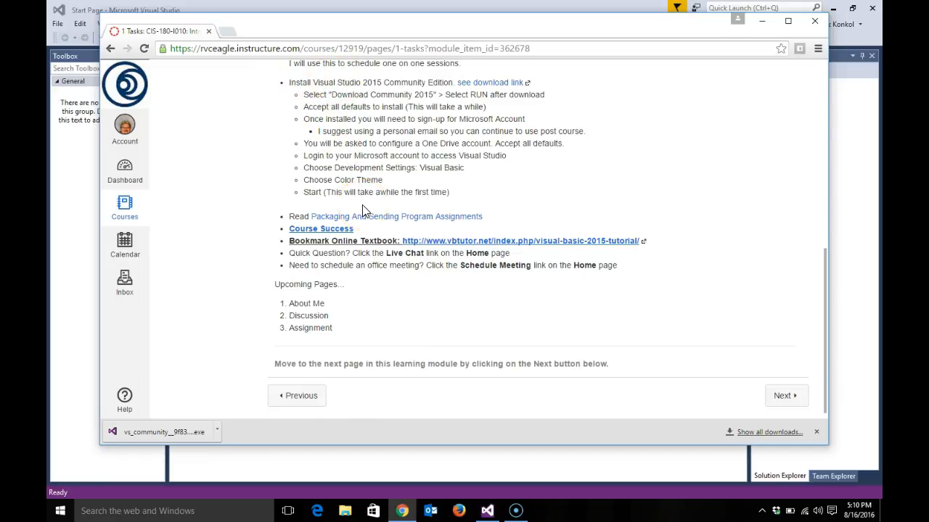
pyautogui.moveTo(447, 218)
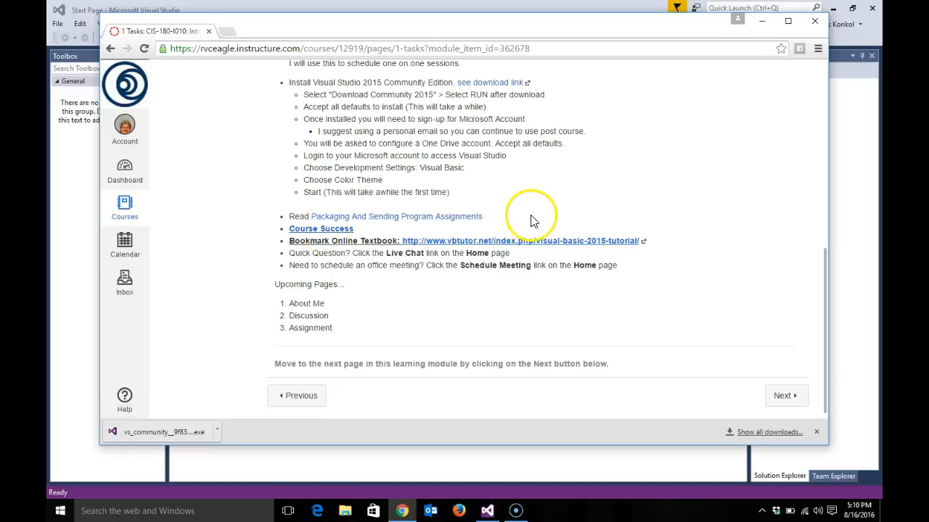
pyautogui.moveTo(549, 245)
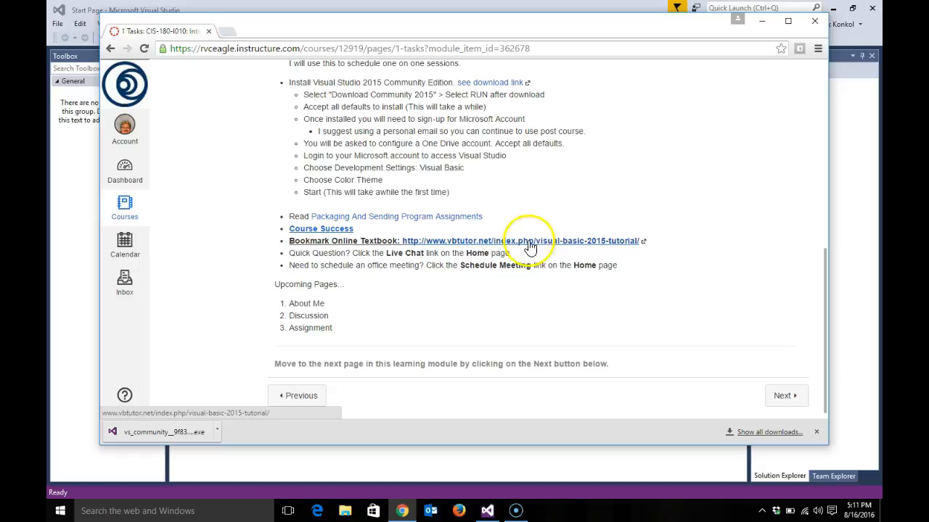
pyautogui.moveTo(348, 257)
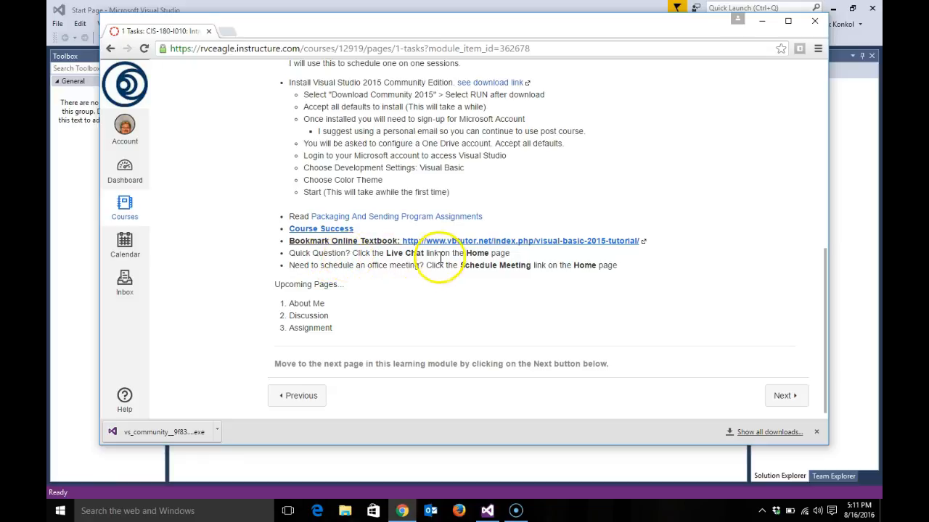
pyautogui.moveTo(477, 255)
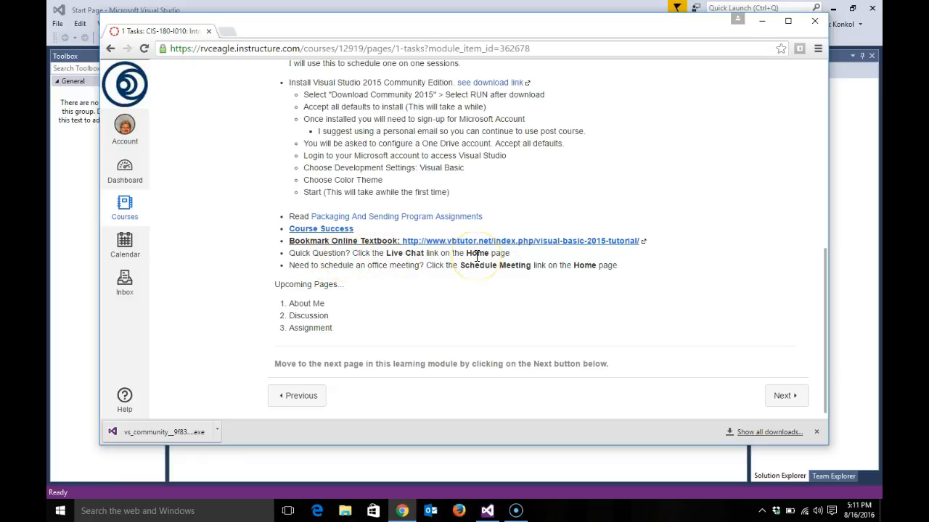
pyautogui.moveTo(413, 278)
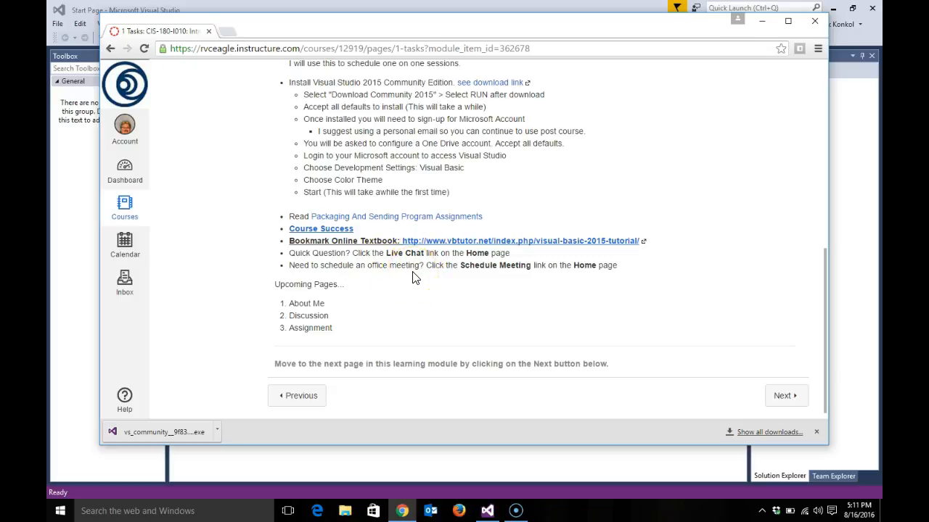
pyautogui.moveTo(463, 276)
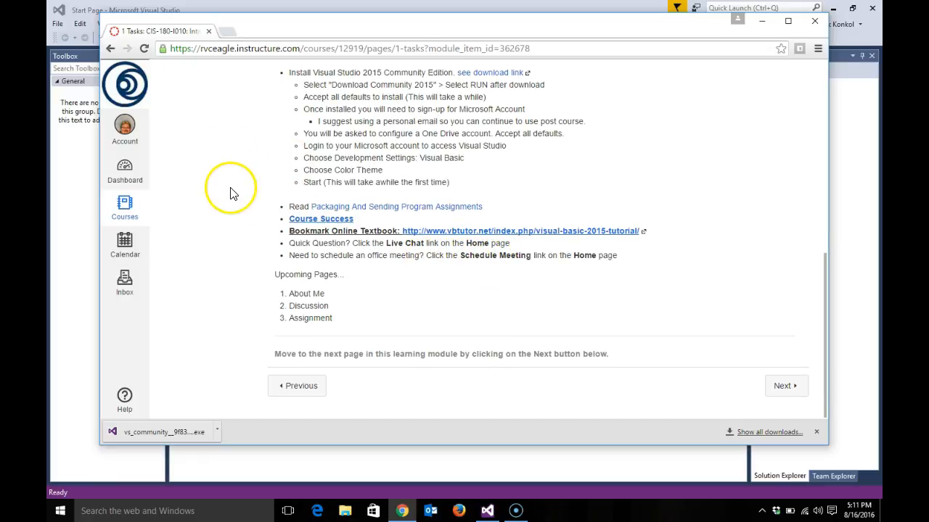
pyautogui.click(180, 128)
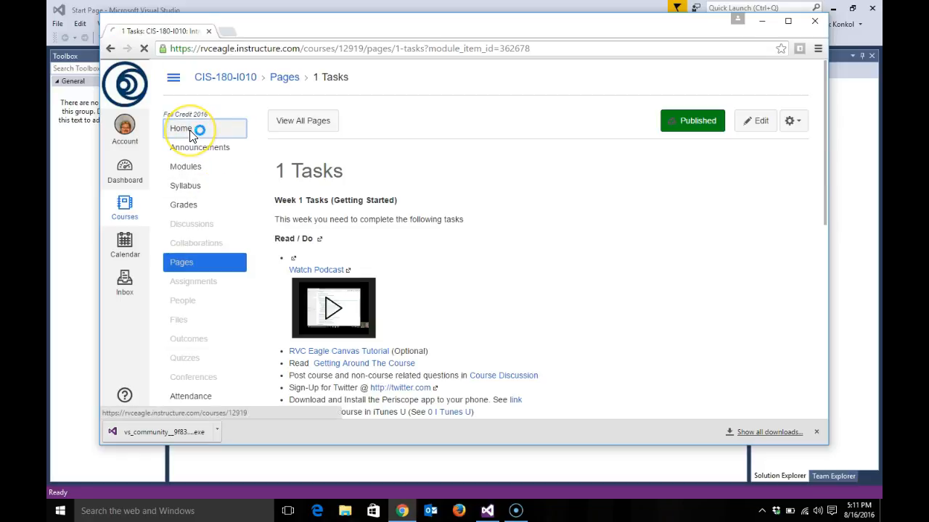
# Return to the course home page and launch the LIVE CHAT link into a Zoho Chat window.
pyautogui.click(180, 127)
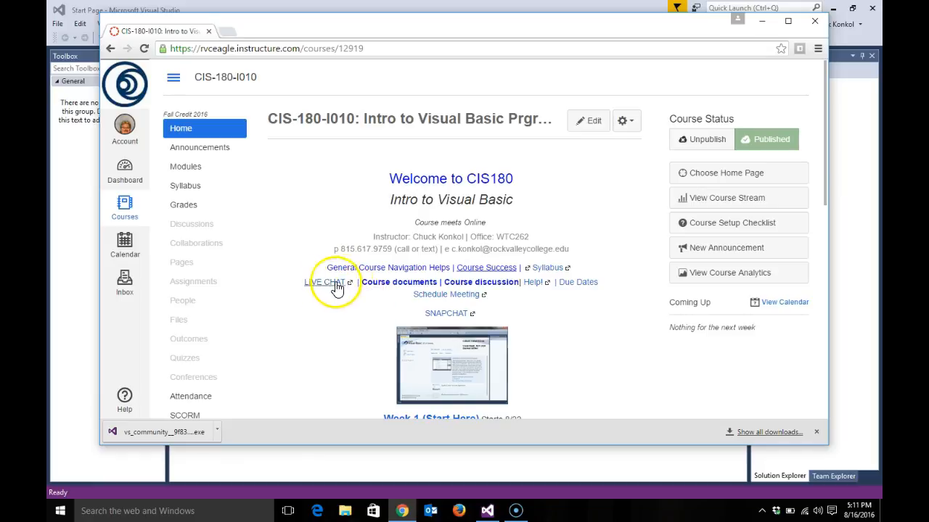
pyautogui.moveTo(325, 282)
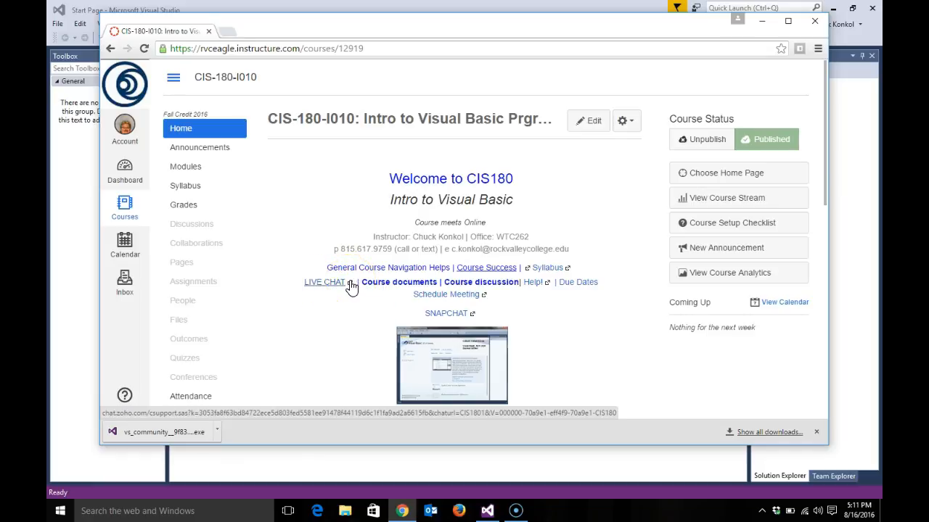
pyautogui.click(325, 282)
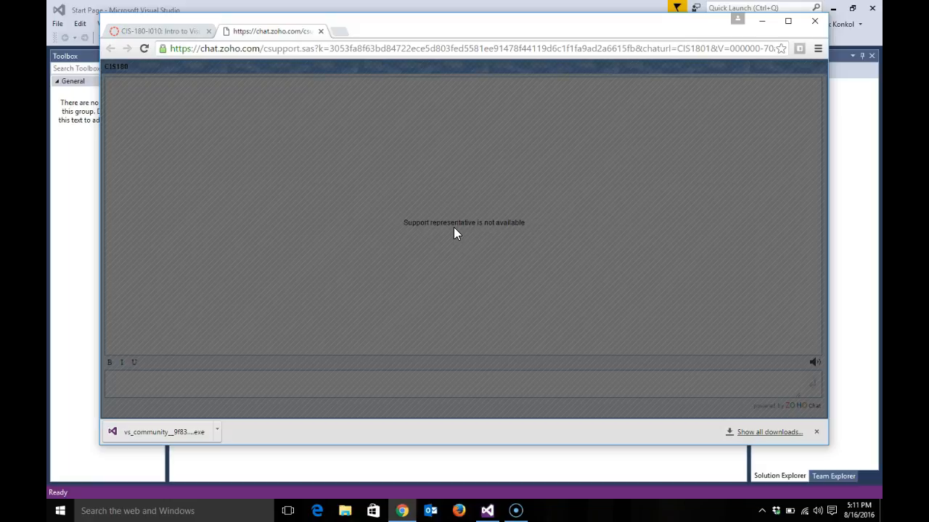
pyautogui.moveTo(355, 87)
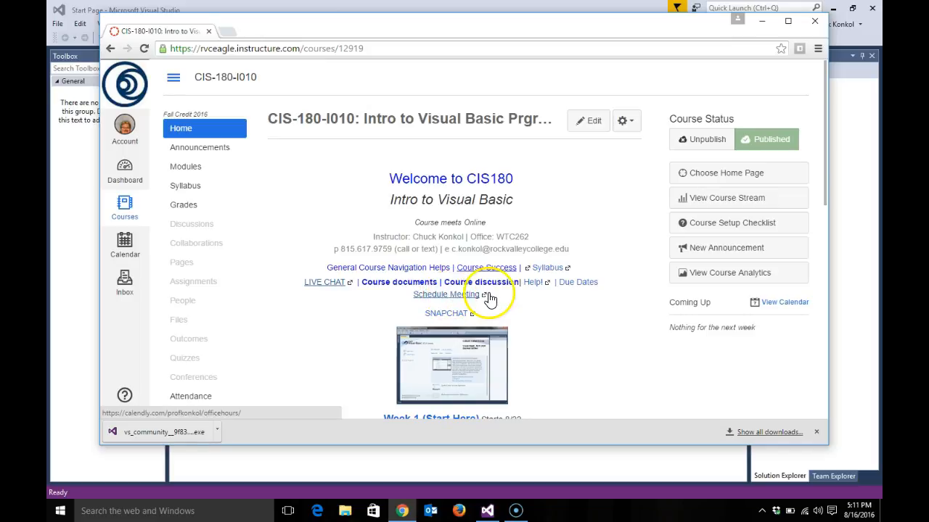
# Follow the Schedule Meeting link to the Calendly office-hours page and select its web address.
pyautogui.click(447, 293)
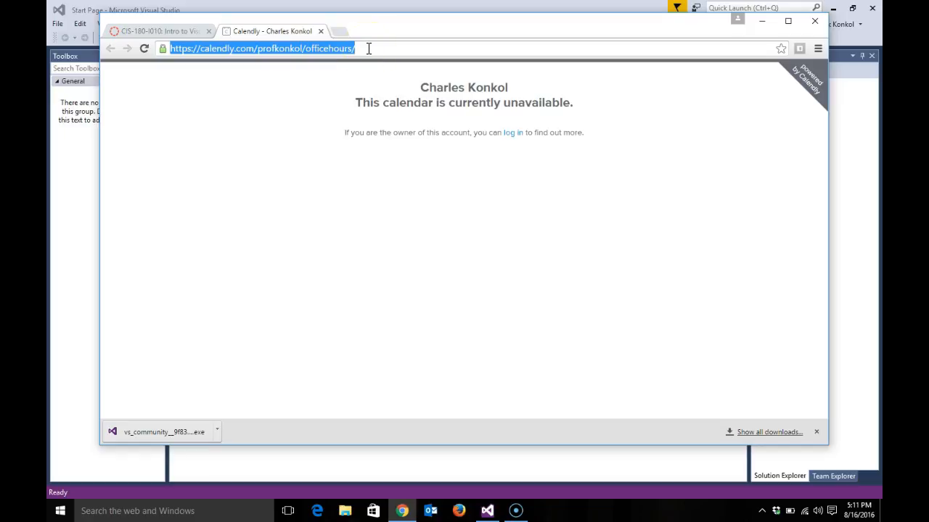
pyautogui.click(308, 50)
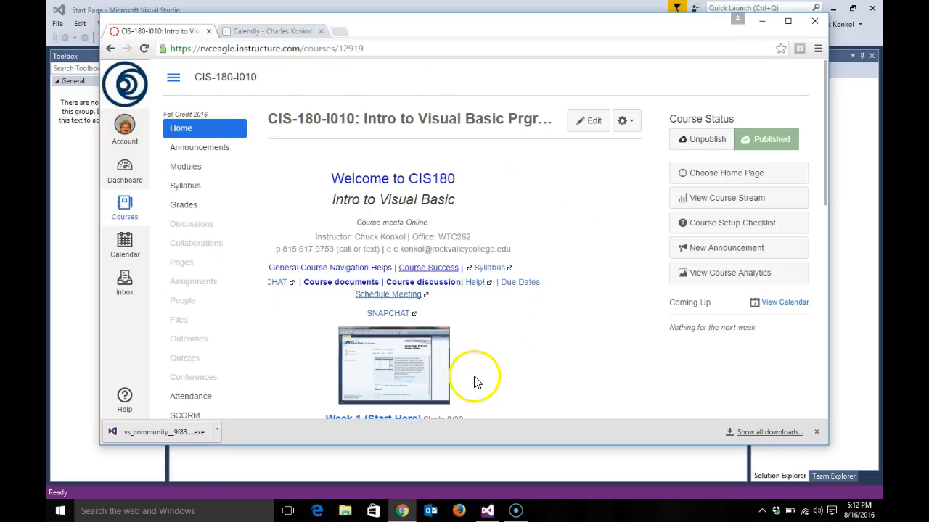
pyautogui.moveTo(519, 377)
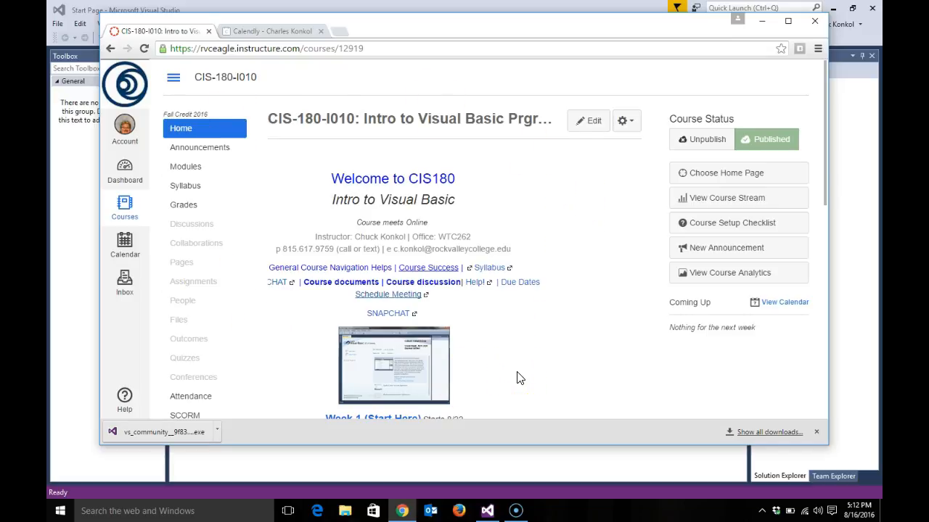